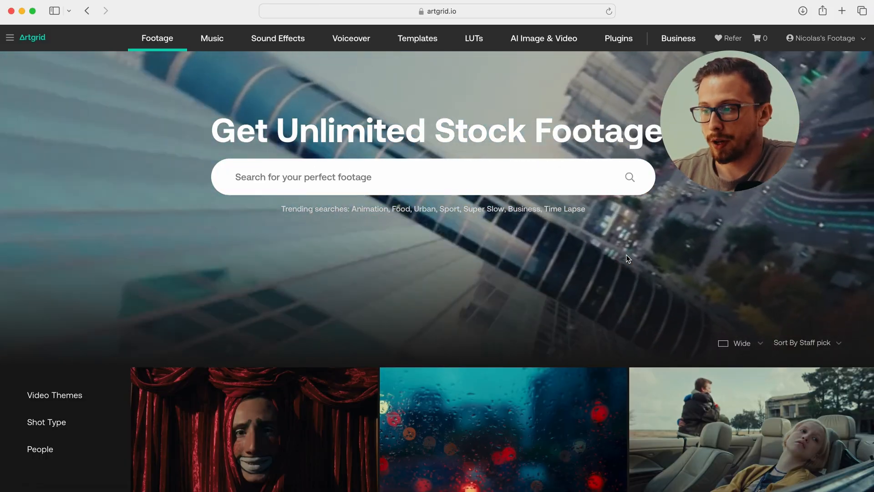
# - Set the timeline color space to DaVinci WG/Intermediate and choose a Rec.709 output color space
pyautogui.scroll(-3)
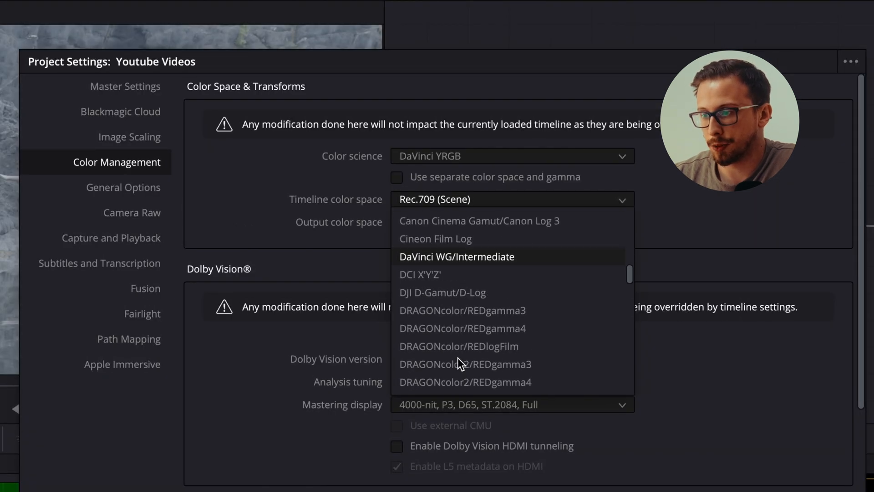
pyautogui.click(456, 256)
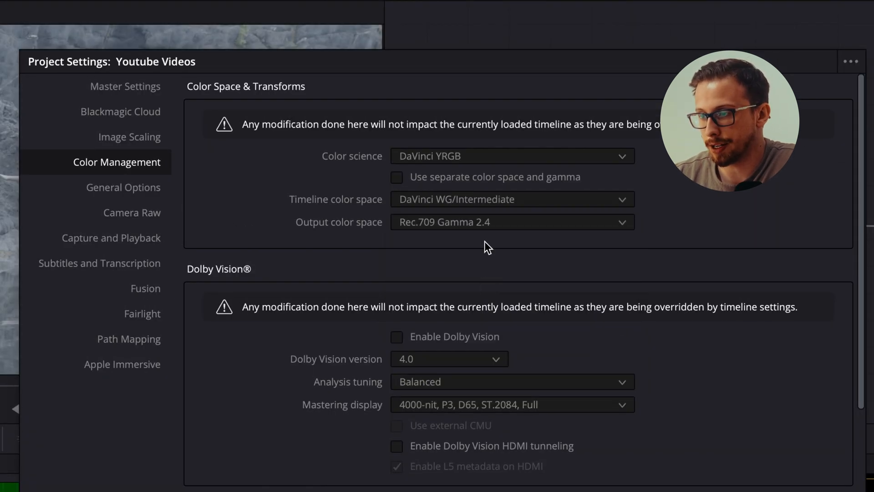
pyautogui.click(510, 223)
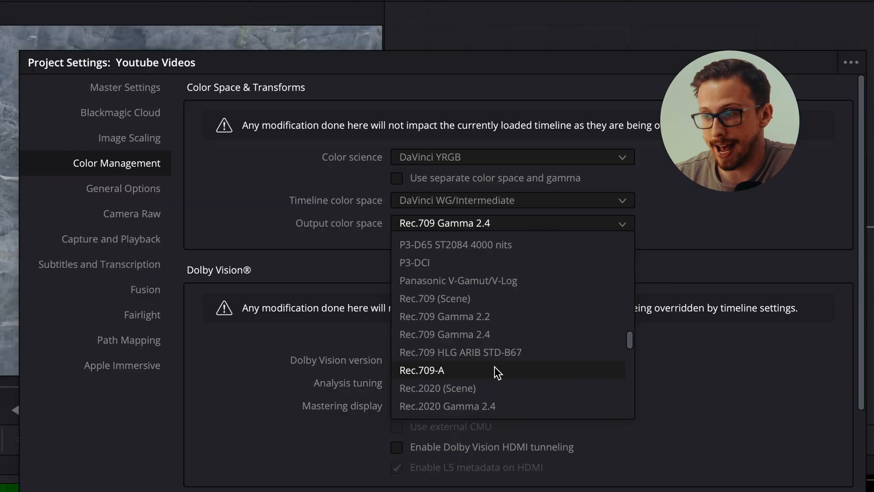
pyautogui.click(422, 370)
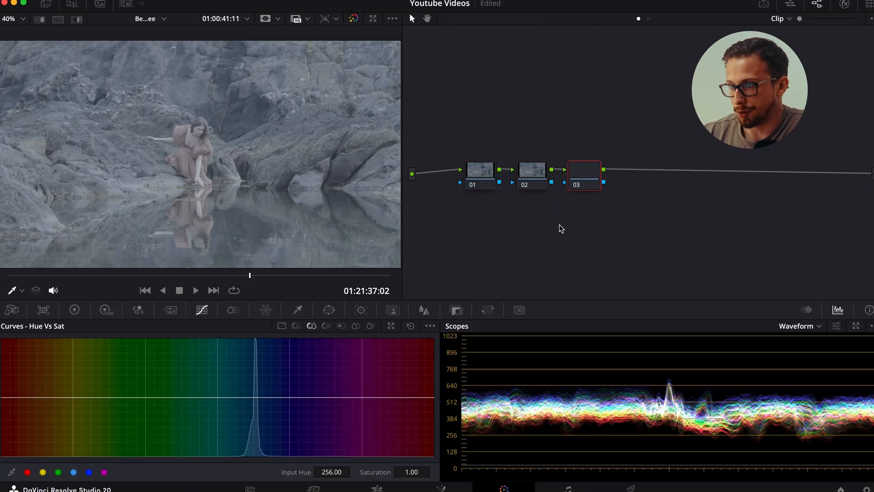
# - Add serial nodes up to seven and label node 03 'Balance'
pyautogui.press('alt+s')
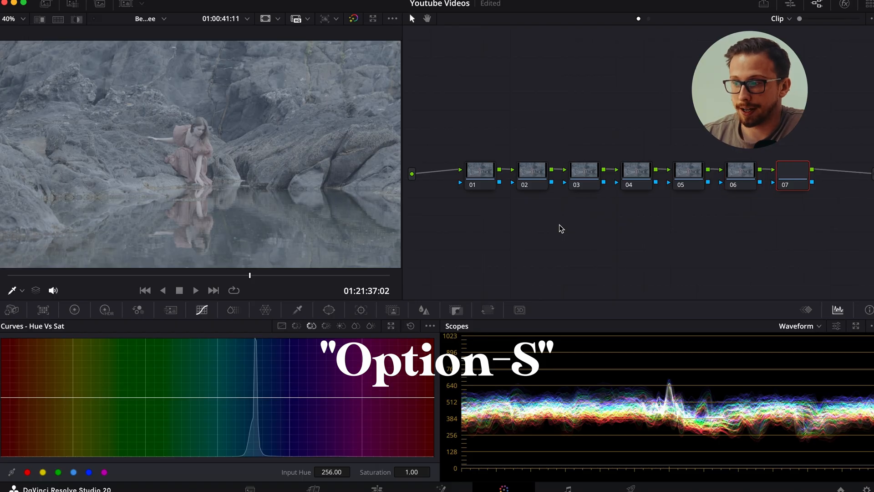
pyautogui.rightClick(584, 170)
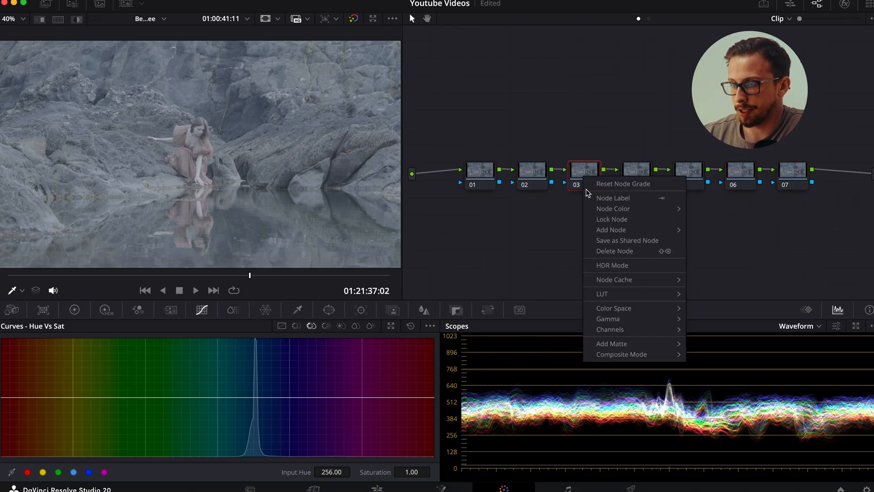
pyautogui.click(613, 197)
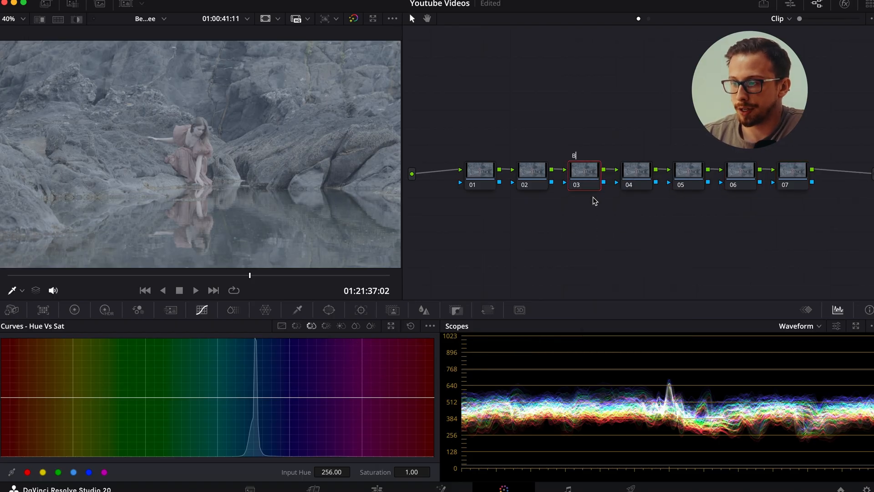
pyautogui.write('alance')
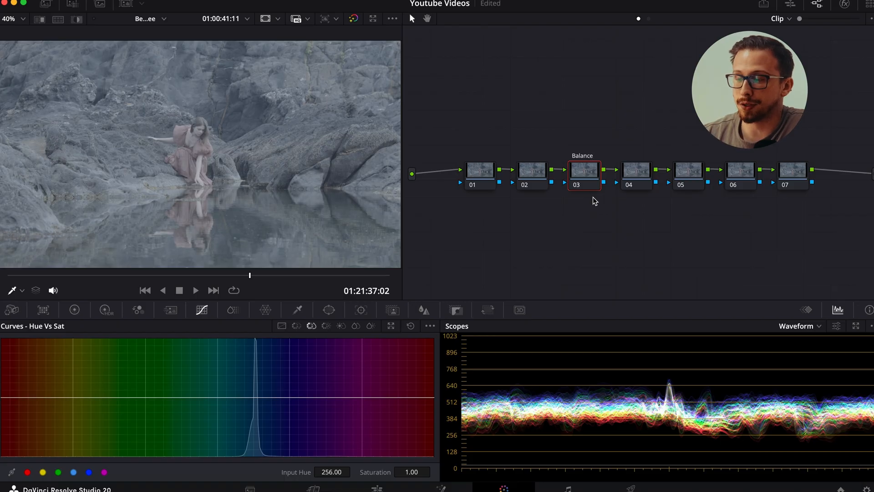
pyautogui.moveTo(625, 221)
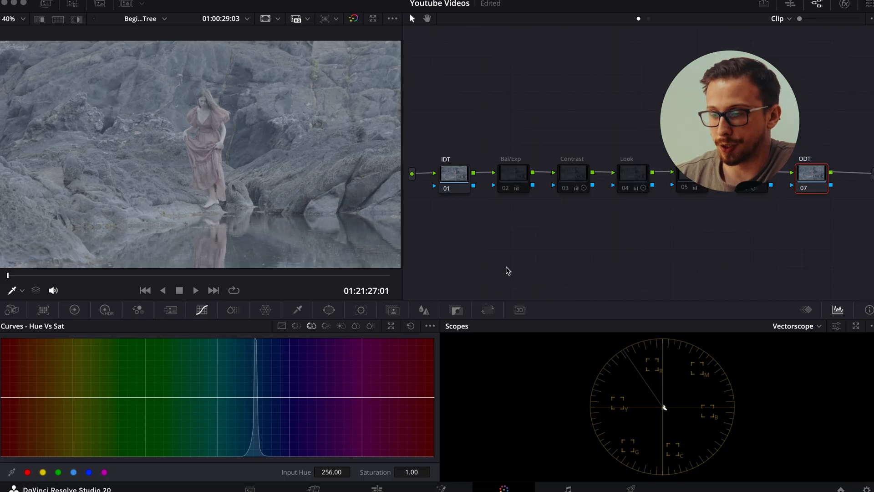
# - Apply Resolve FX Color Space Transform from the Effects library onto the IDT node
pyautogui.click(846, 5)
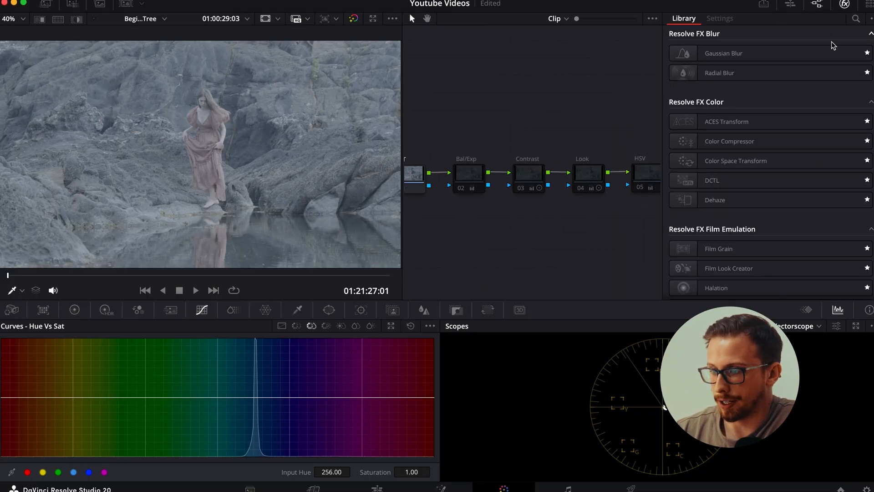
pyautogui.moveTo(736, 161); pyautogui.dragTo(629, 191)
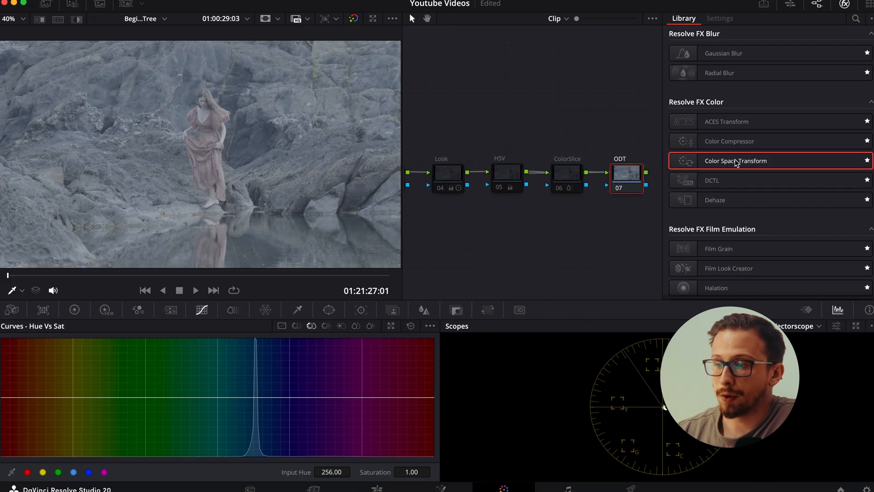
pyautogui.click(720, 19)
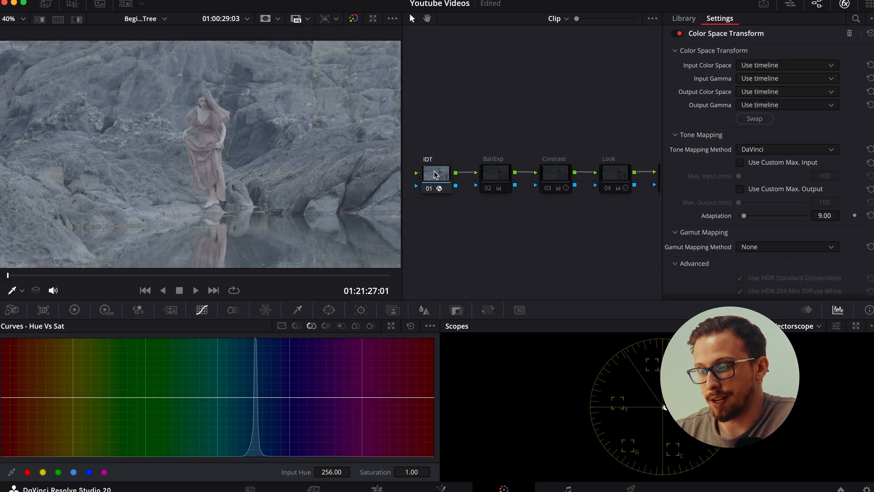
# - Convert IDT from Sony S-Gamut3/S-Log3 to DaVinci Wide Gamut/Intermediate, and set the ODT output space
pyautogui.click(787, 65)
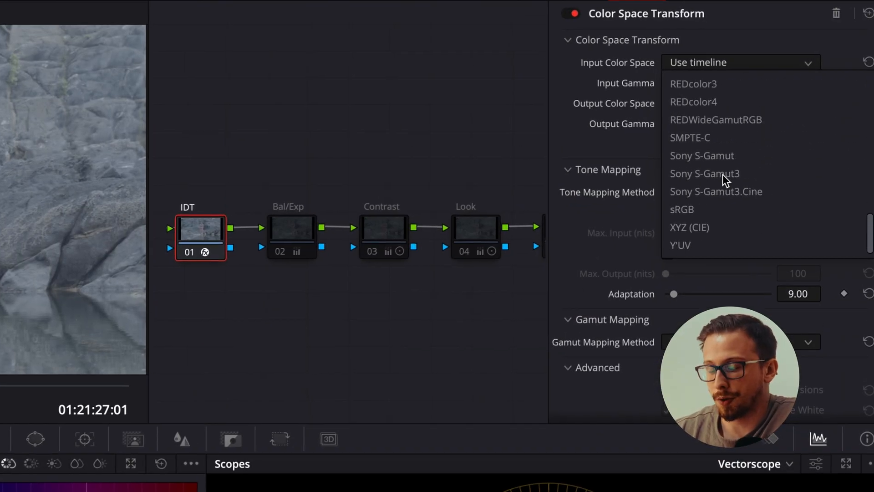
pyautogui.click(704, 173)
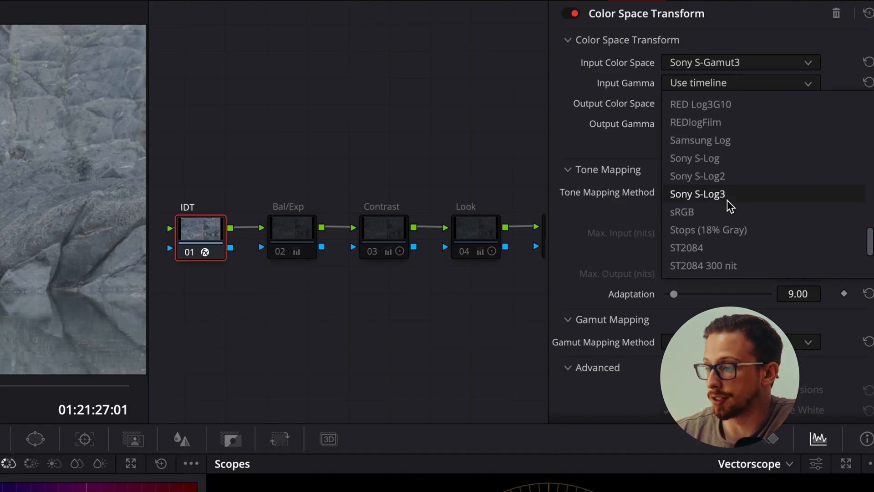
pyautogui.click(697, 194)
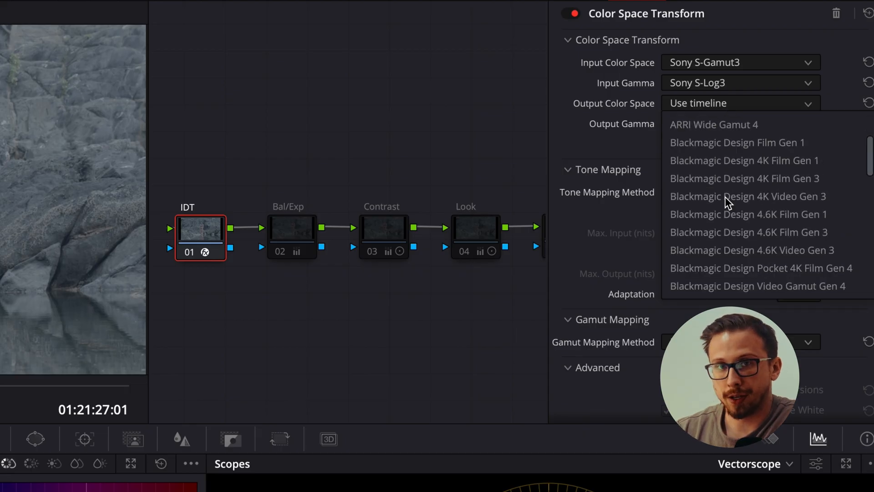
pyautogui.click(724, 104)
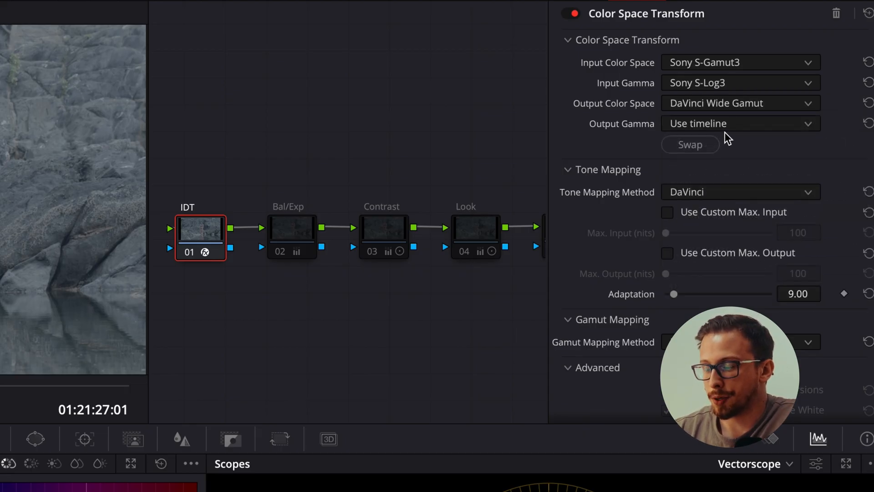
pyautogui.click(740, 123)
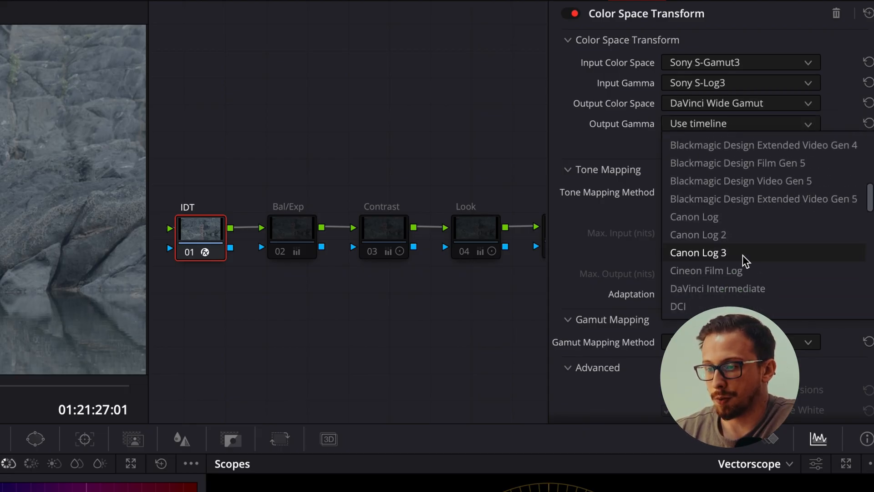
pyautogui.click(718, 288)
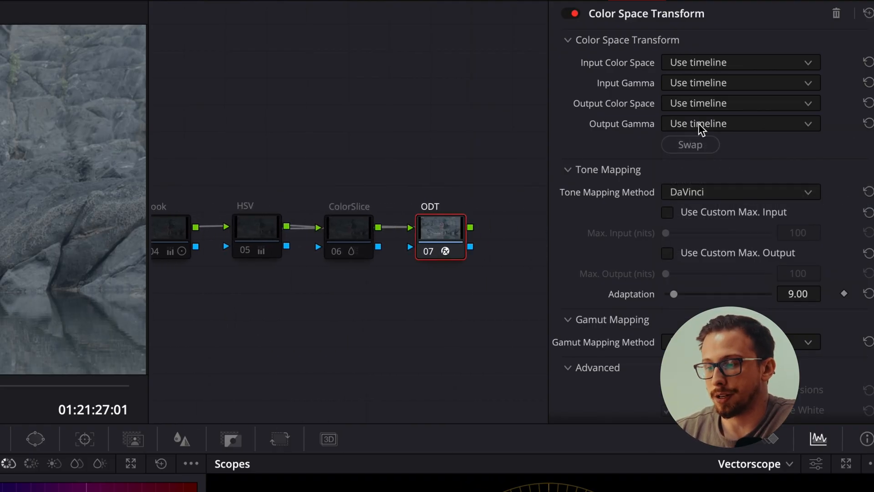
pyautogui.click(741, 123)
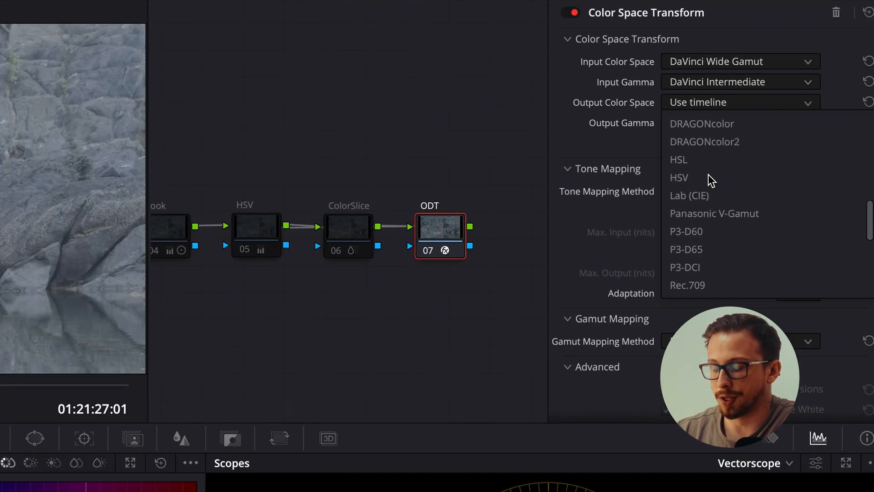
pyautogui.click(687, 285)
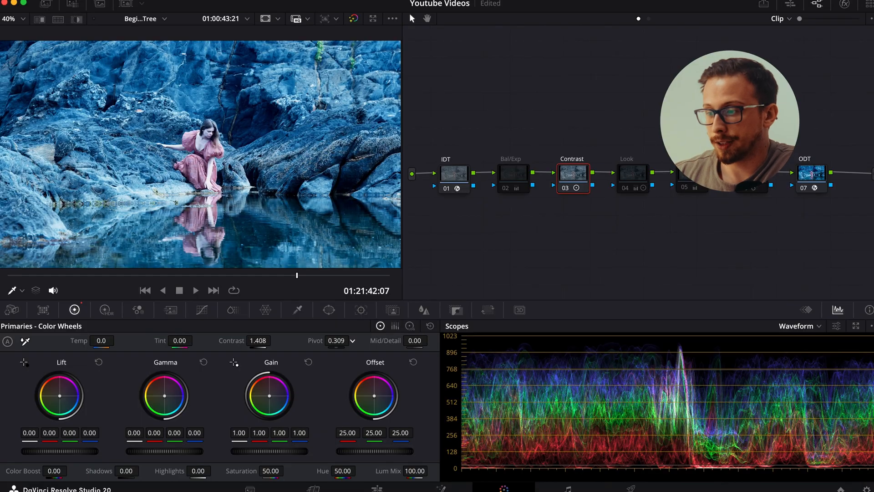
# - Raise the contrast pivot to about 0.54 to darken, then select the Bal/Exp node
pyautogui.moveTo(334, 340); pyautogui.dragTo(343, 337)
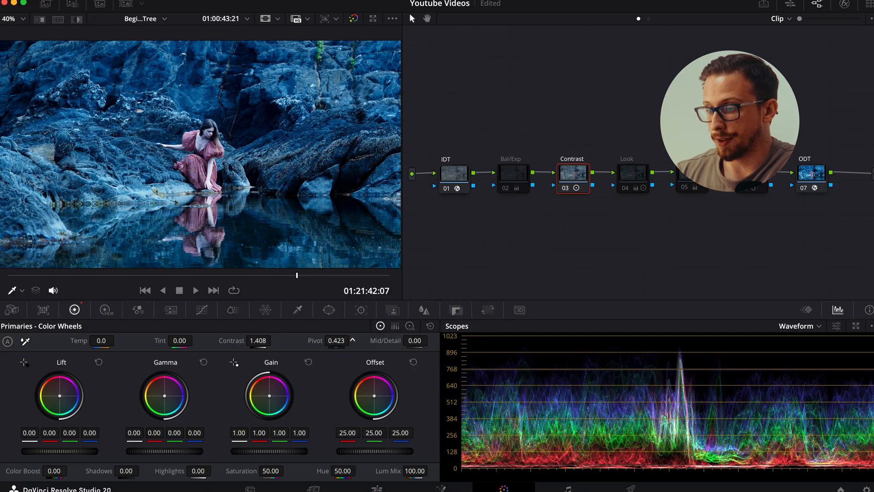
pyautogui.moveTo(336, 340); pyautogui.dragTo(336, 332)
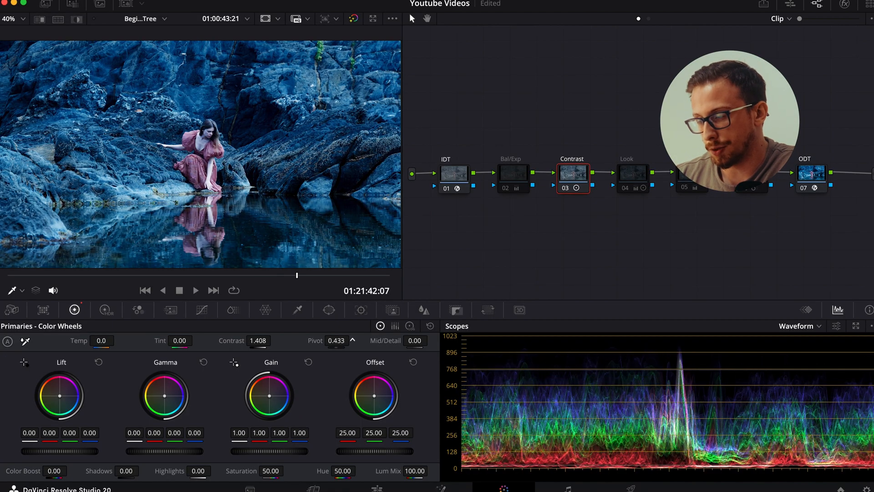
pyautogui.moveTo(335, 340); pyautogui.dragTo(343, 340)
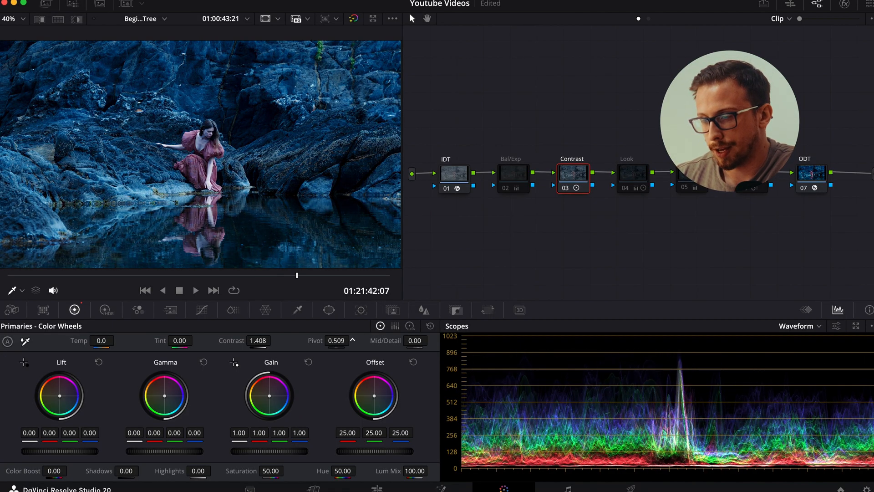
pyautogui.moveTo(336, 340); pyautogui.dragTo(345, 337)
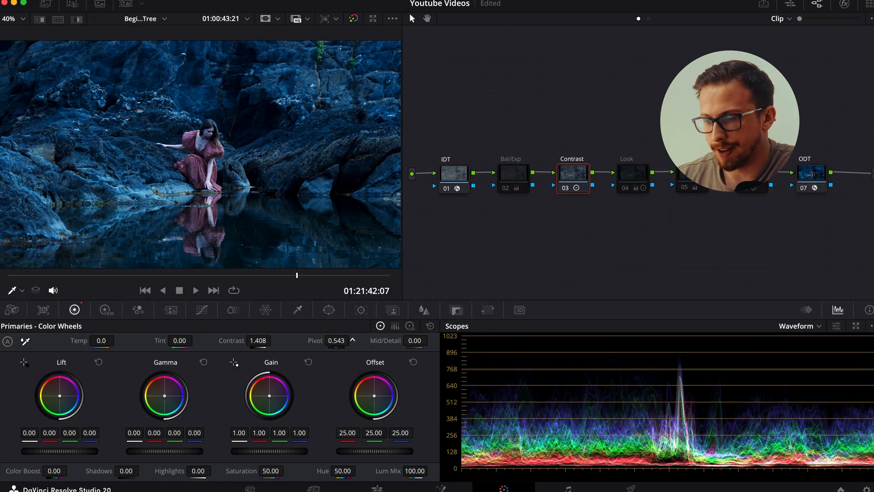
pyautogui.click(512, 173)
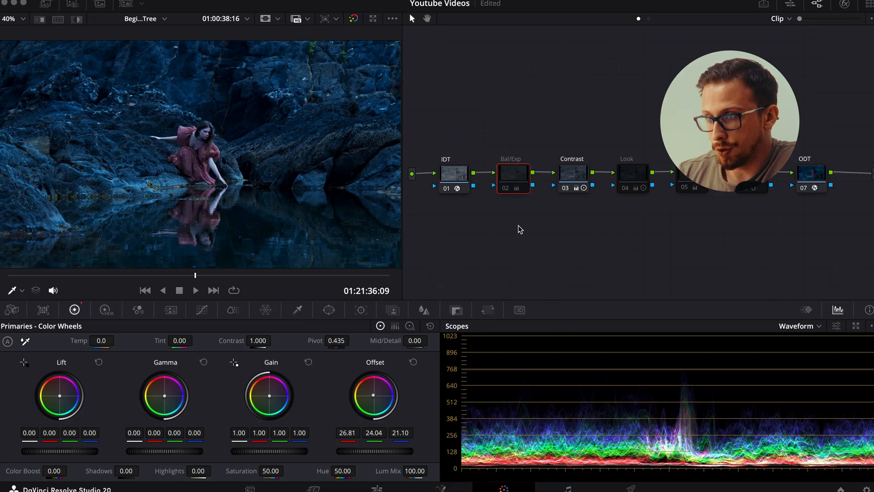
pyautogui.click(800, 325)
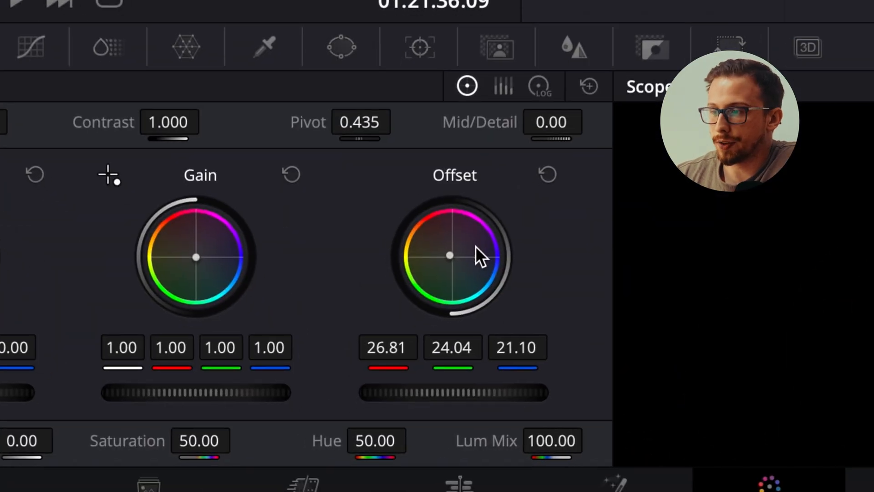
pyautogui.moveTo(477, 284)
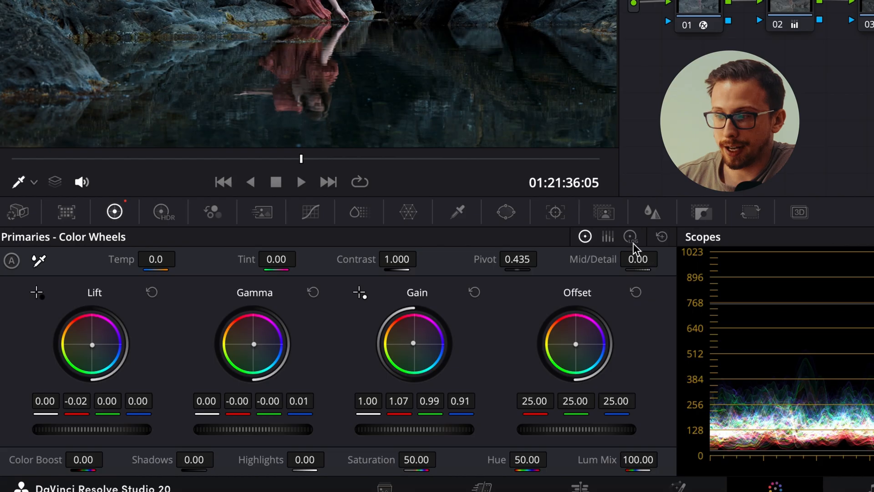
# - Switch the color wheels panel to the Log wheels view
pyautogui.click(629, 237)
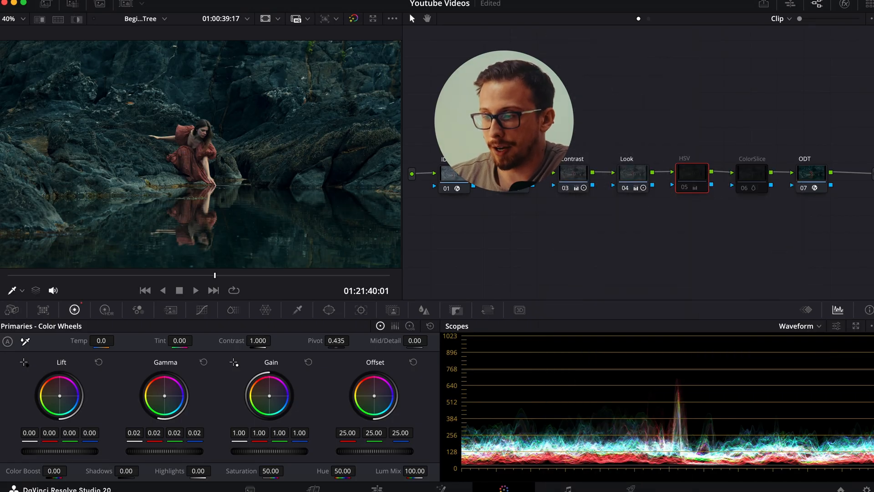
# - Set the HSV node's Gamma master wheel to 0.05 and Gain to 0.88
pyautogui.moveTo(156, 451); pyautogui.dragTo(167, 452)
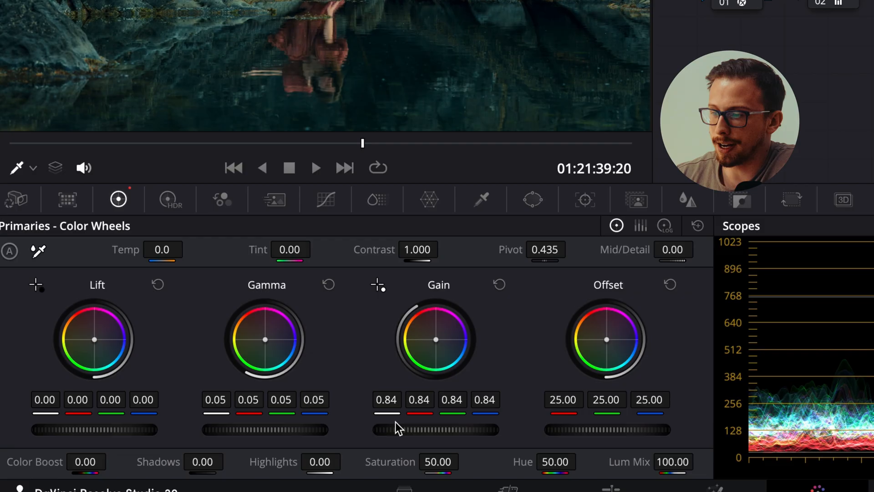
pyautogui.moveTo(402, 430); pyautogui.dragTo(424, 430)
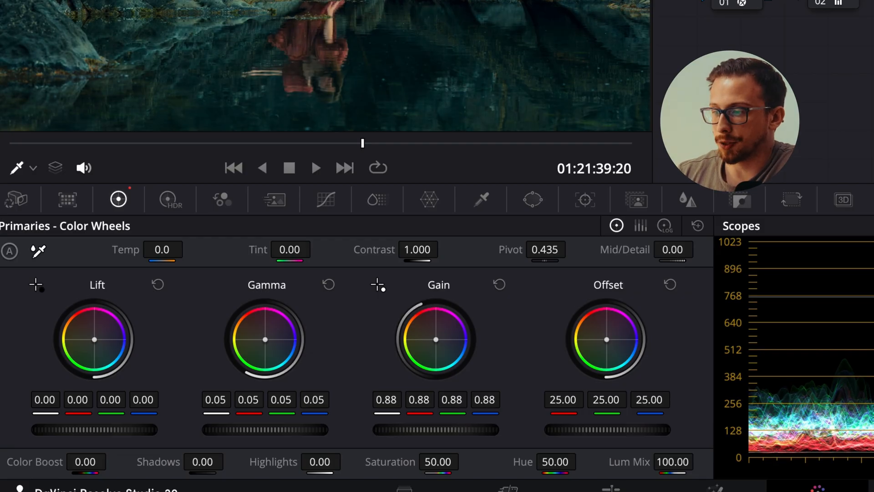
pyautogui.moveTo(424, 429); pyautogui.dragTo(399, 429)
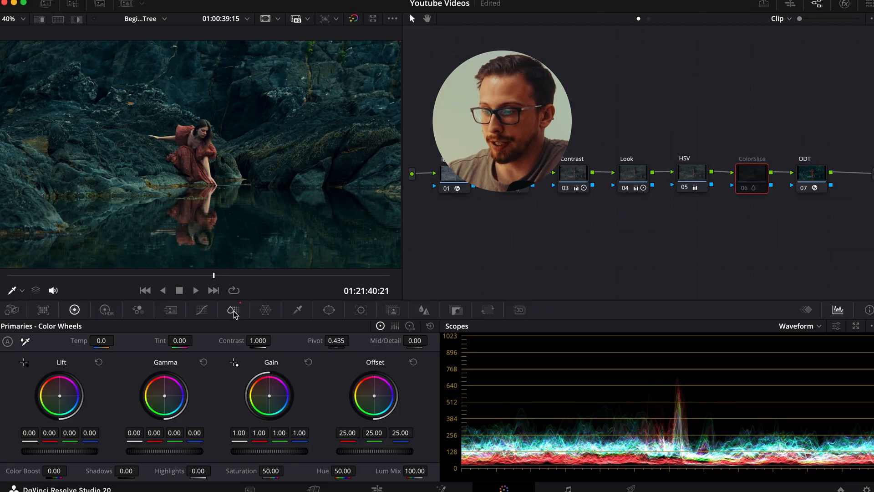
# - Show the ColorSlice palette for node 06 ColorSlice
pyautogui.click(234, 310)
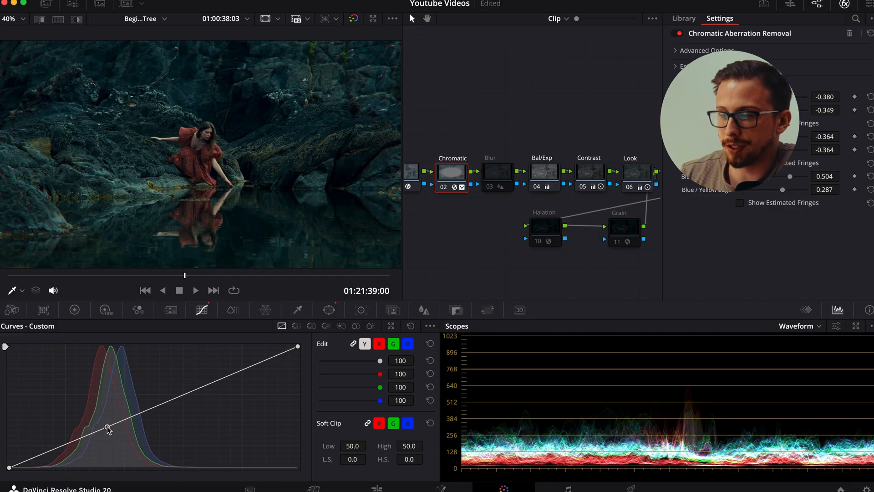
# - Select node 03 Blur to show its Radius, H/V Ratio and Scaling controls
pyautogui.click(496, 171)
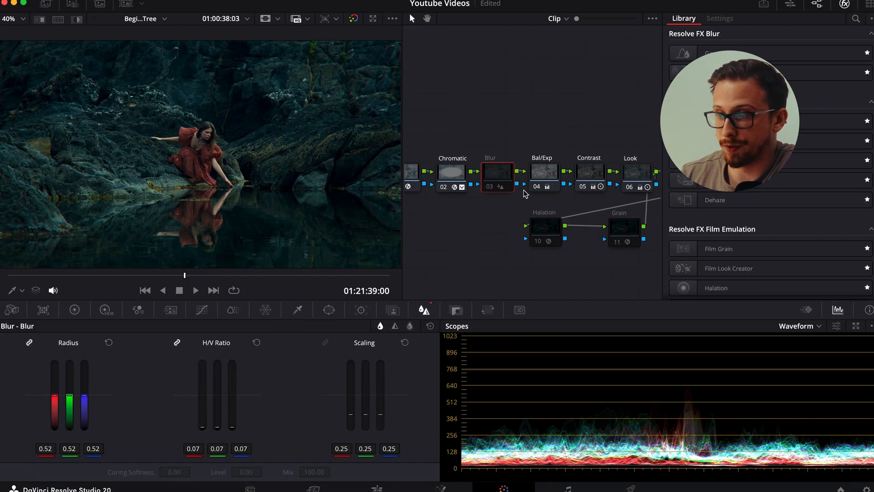